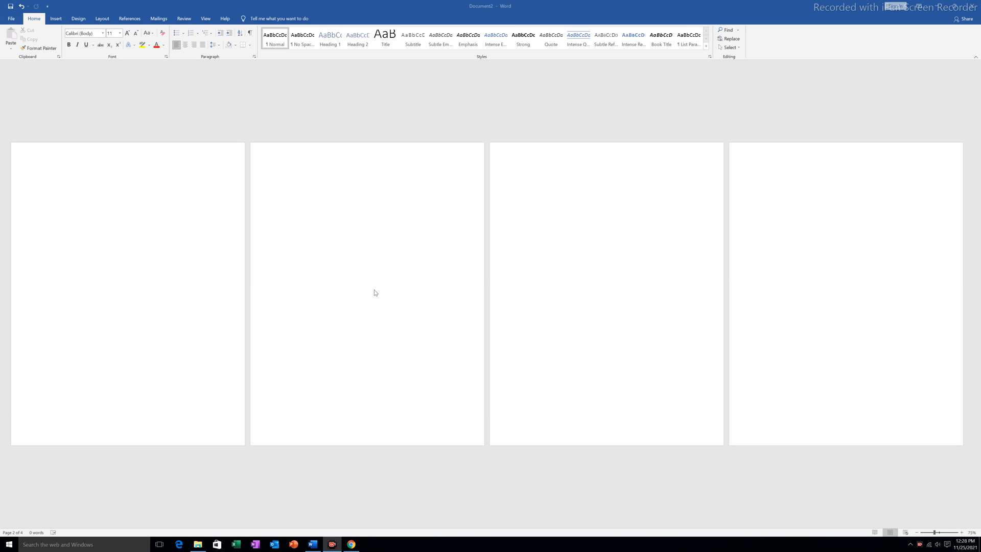
mouse_move(777, 246)
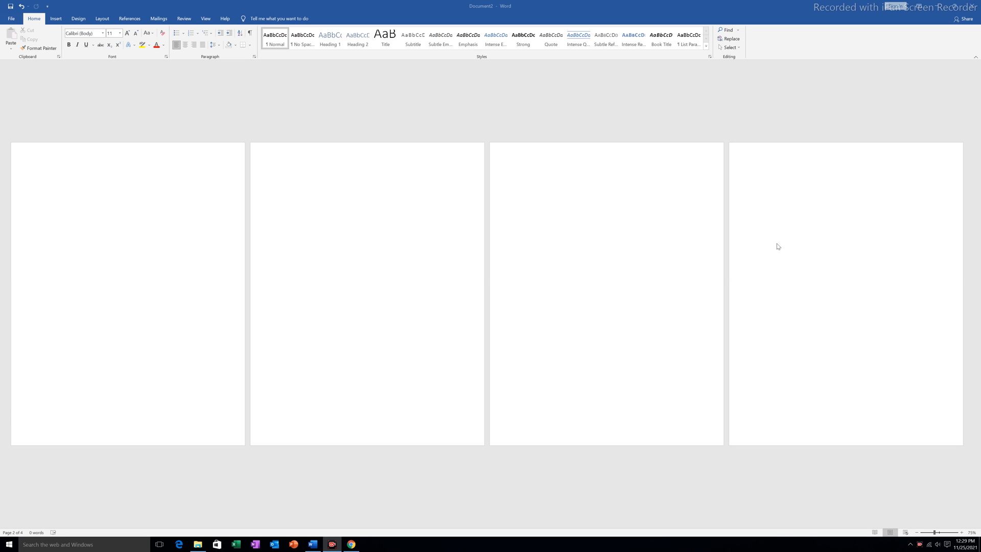
mouse_move(837, 243)
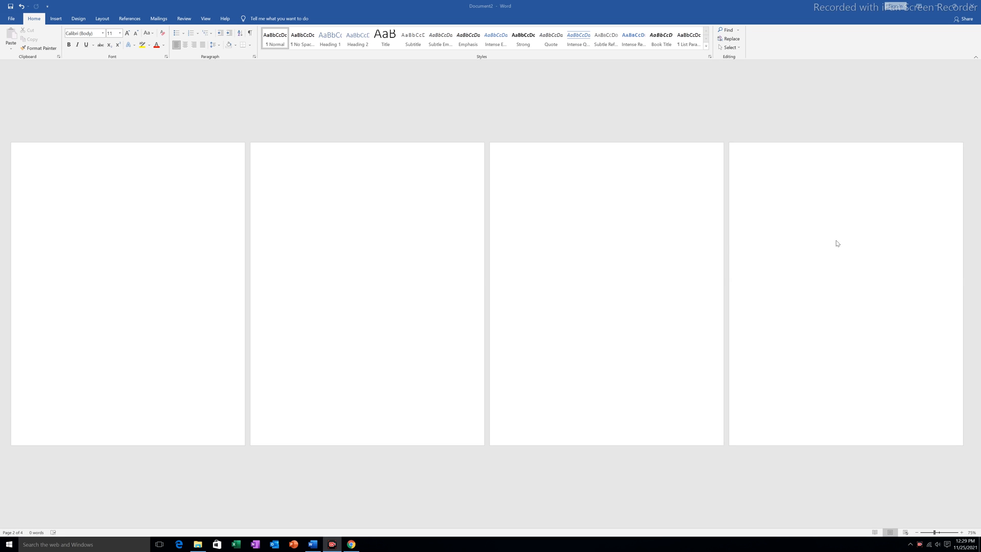
mouse_move(313, 242)
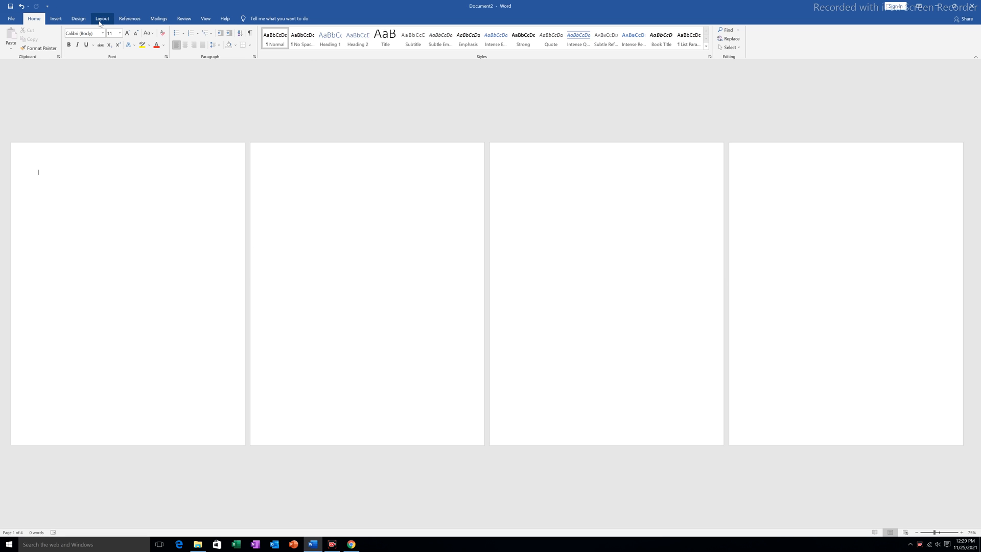
Show paragraph and section break formatting marks (¶) in the document
left_click(96, 32)
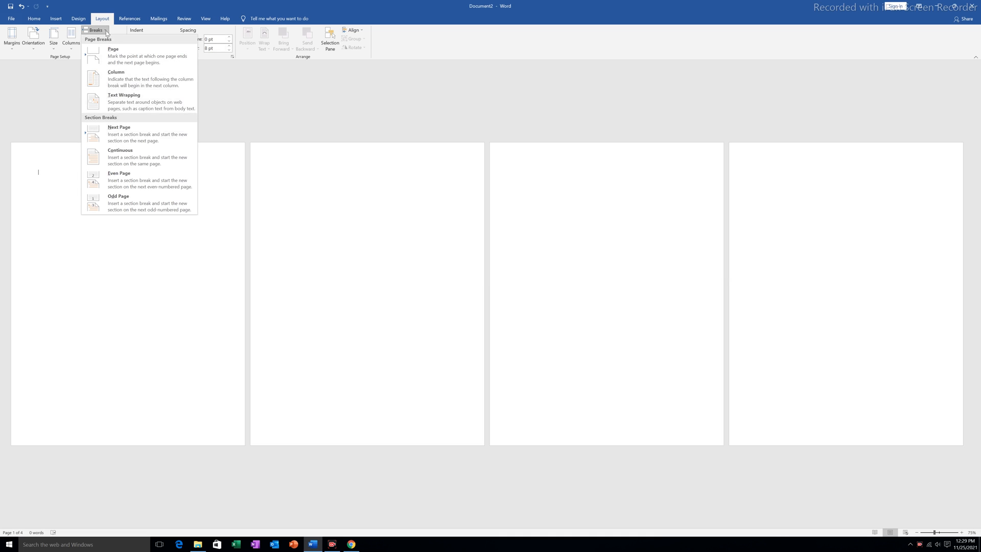
mouse_move(111, 120)
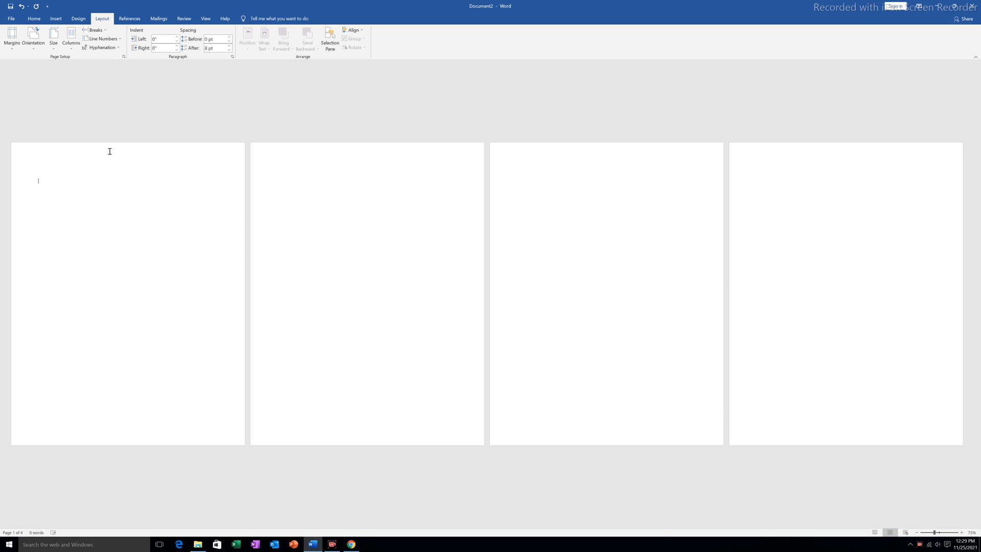
left_click(34, 18)
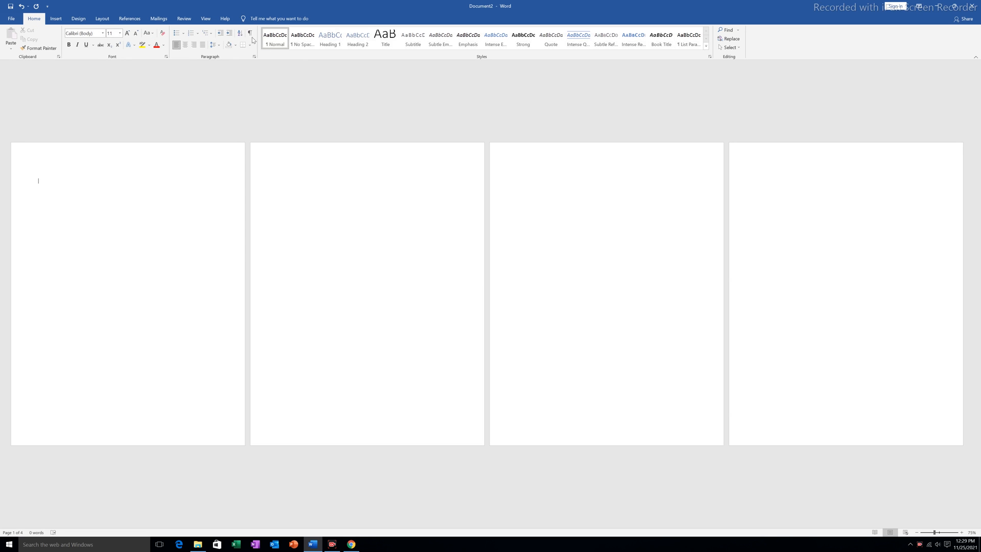
left_click(249, 33)
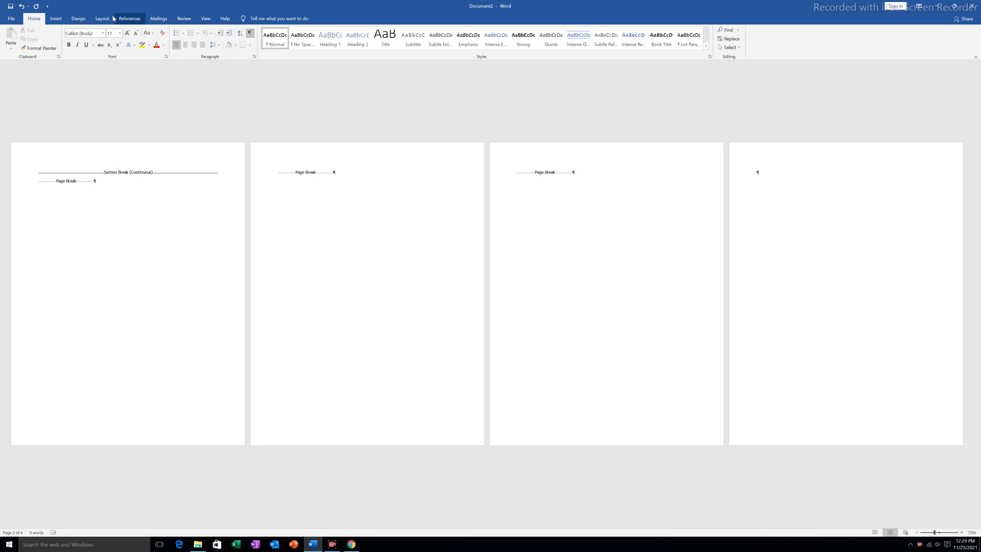
Insert continuous section breaks after the page breaks via Layout > Breaks > Continuous
left_click(101, 19)
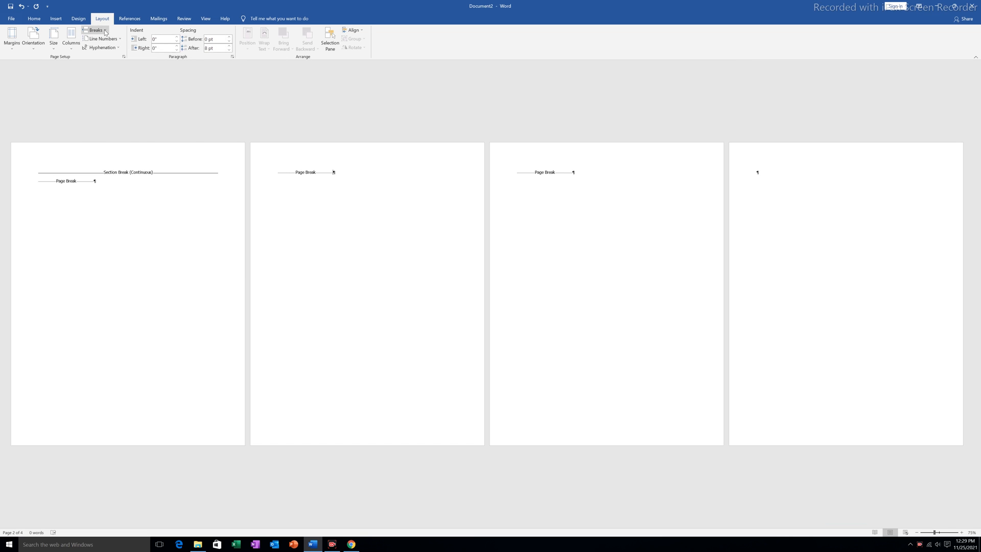
left_click(97, 30)
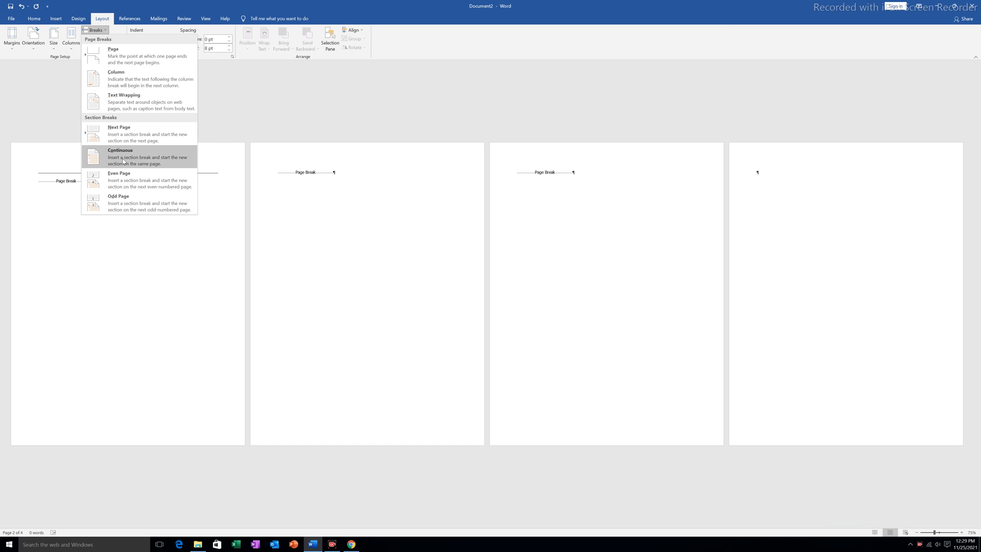
left_click(120, 156)
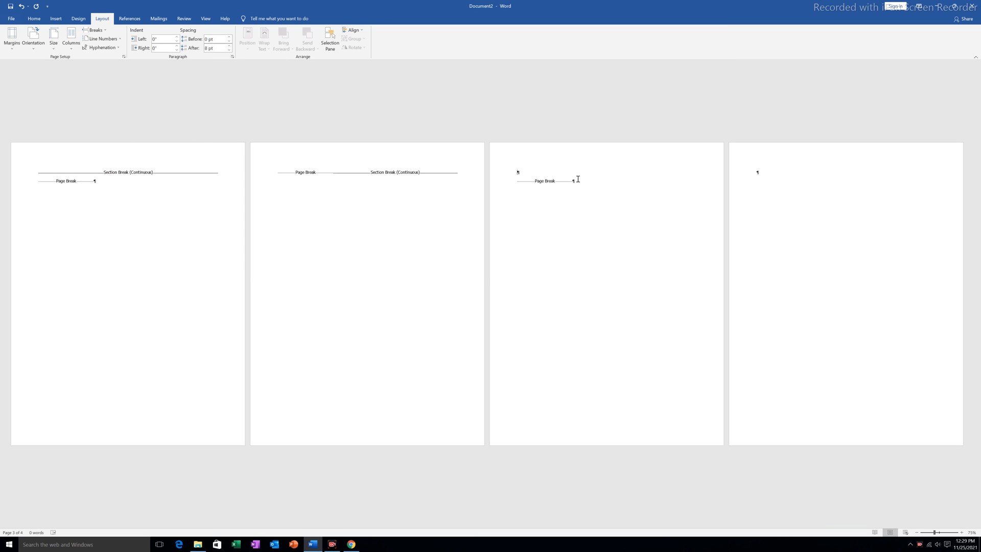
left_click(95, 30)
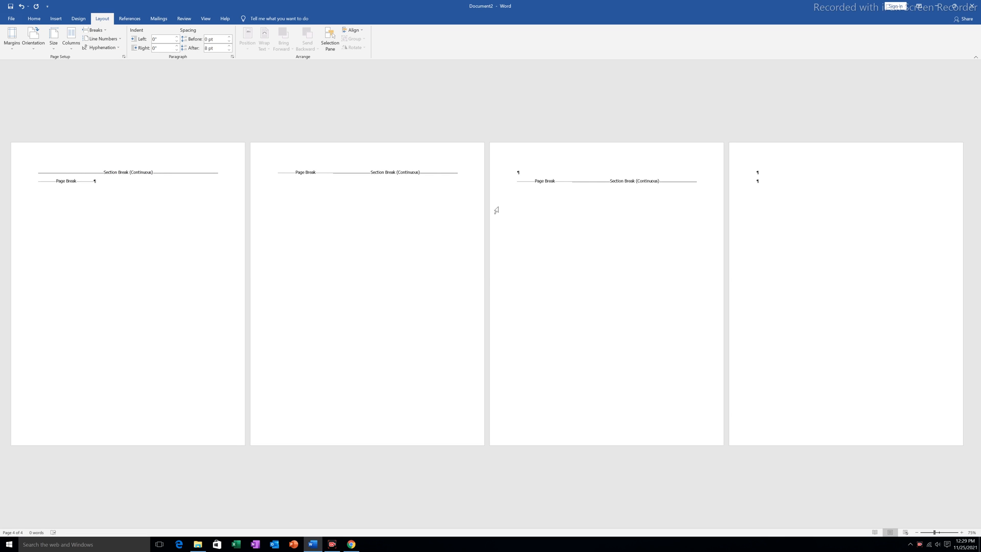
mouse_move(631, 198)
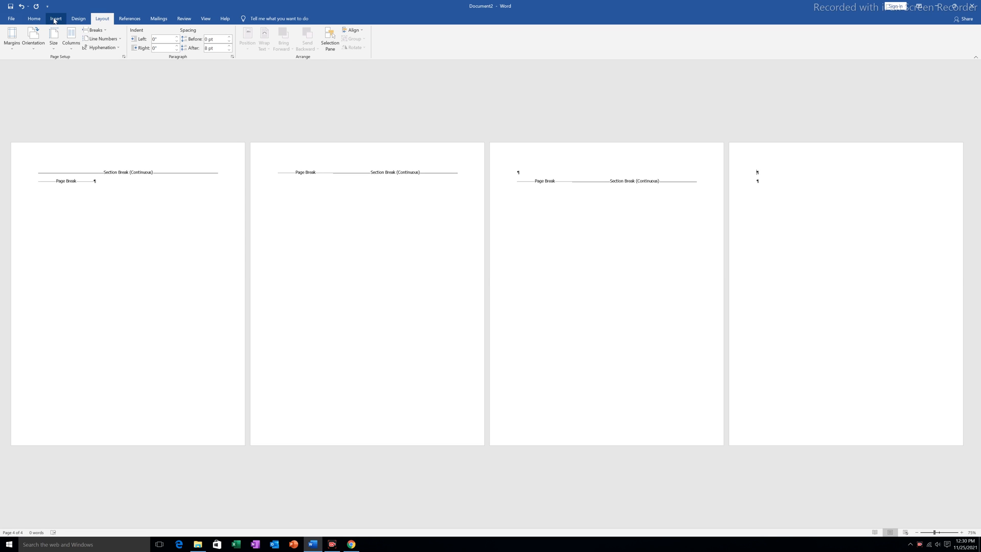
Insert a blank header, then type 'Footer' at the centre tab stop of the footer
left_click(55, 19)
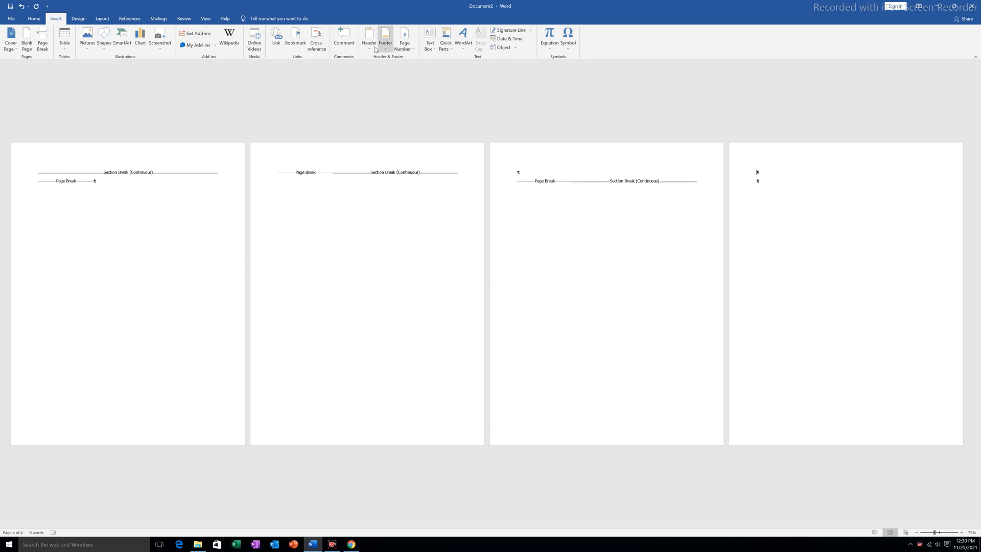
left_click(369, 38)
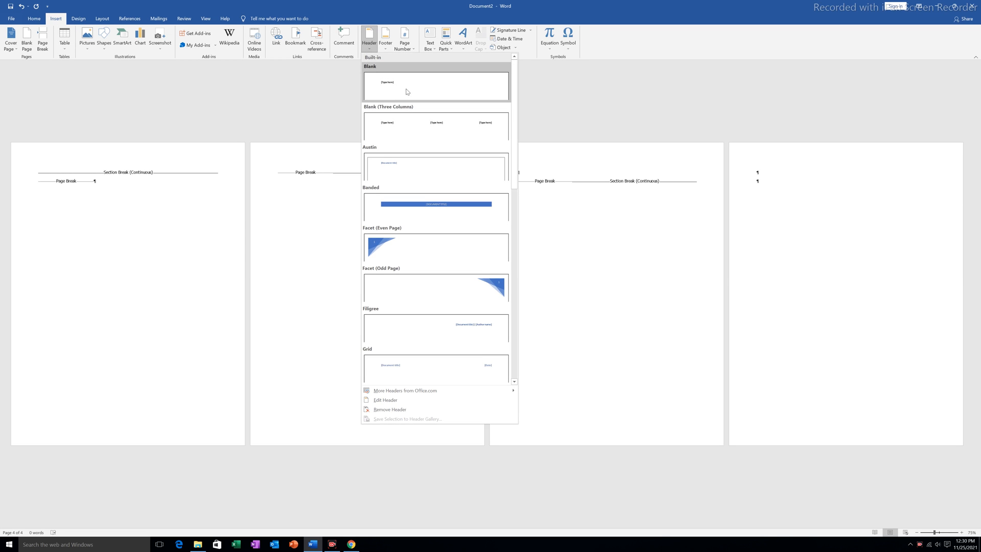
left_click(435, 86)
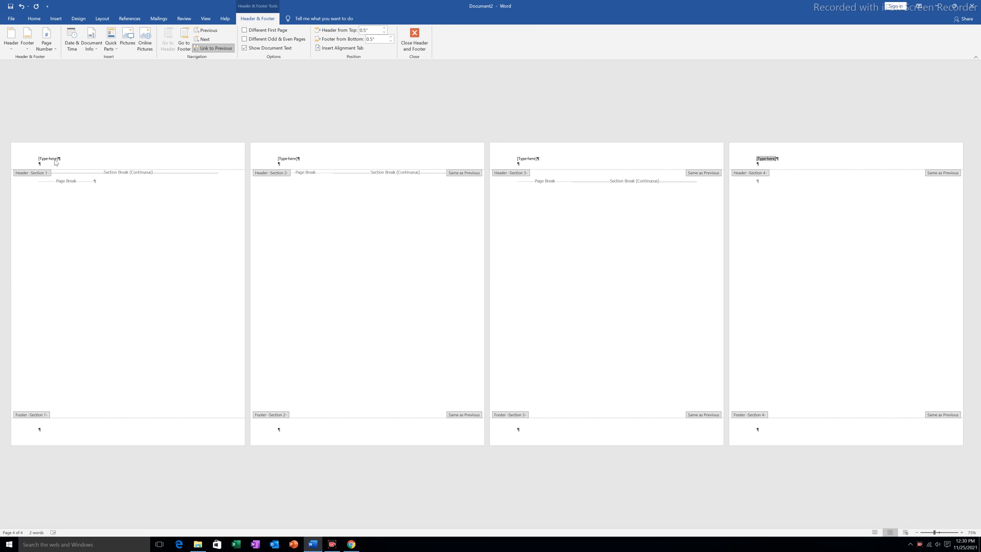
left_click(48, 158)
type("Head")
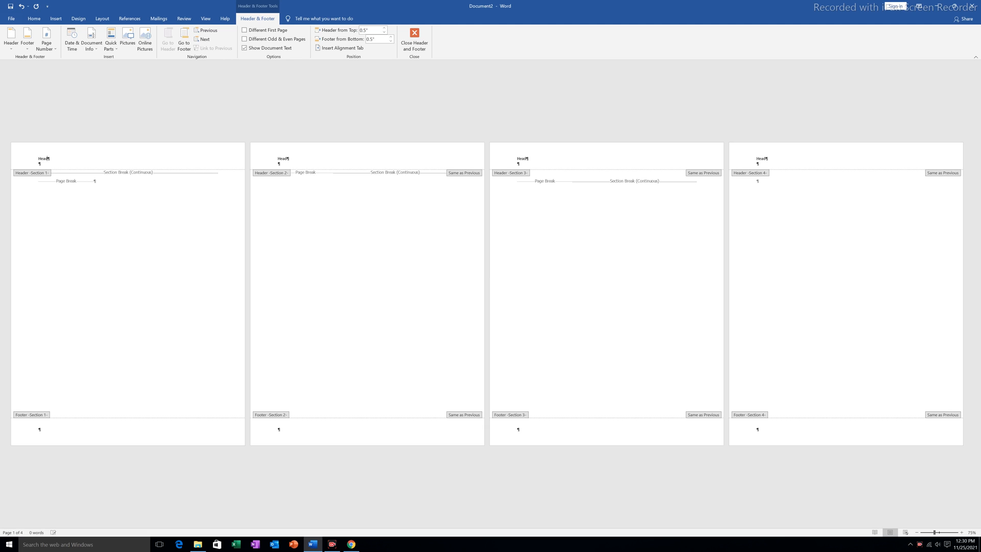
mouse_move(150, 154)
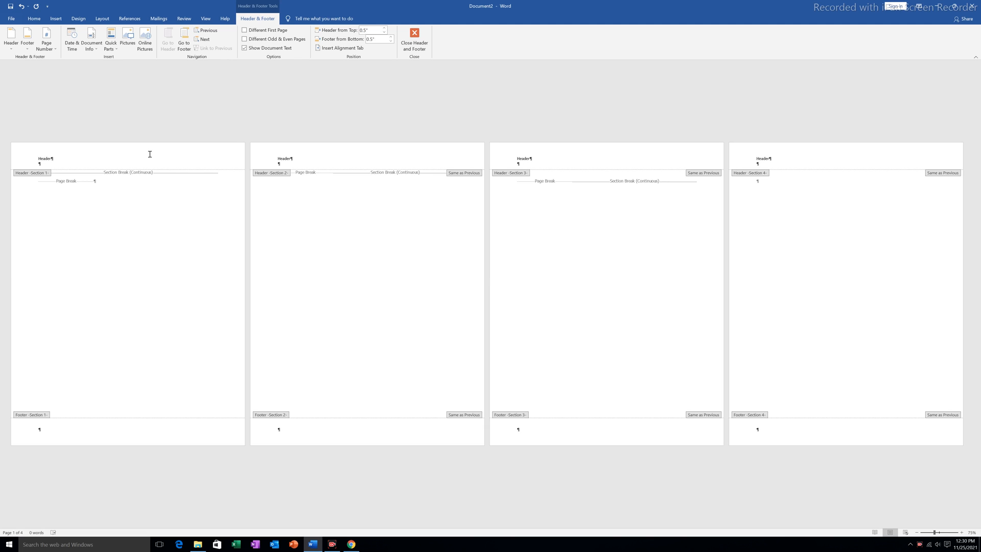
mouse_move(823, 156)
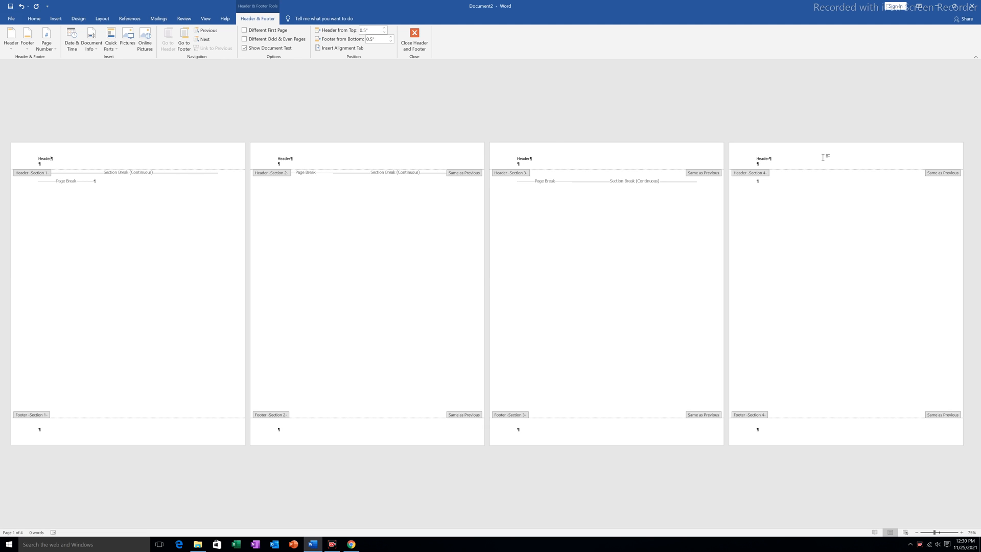
mouse_move(63, 433)
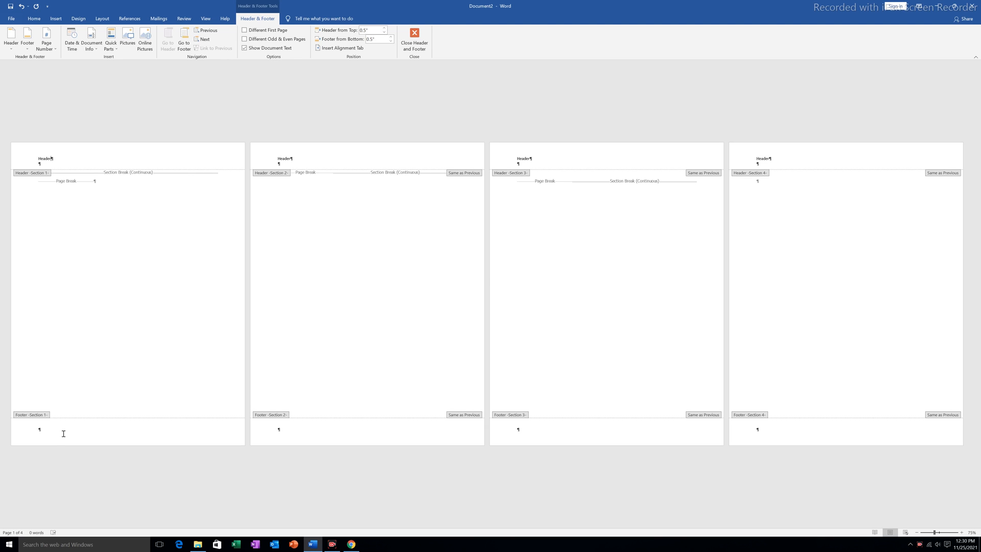
key("Tab")
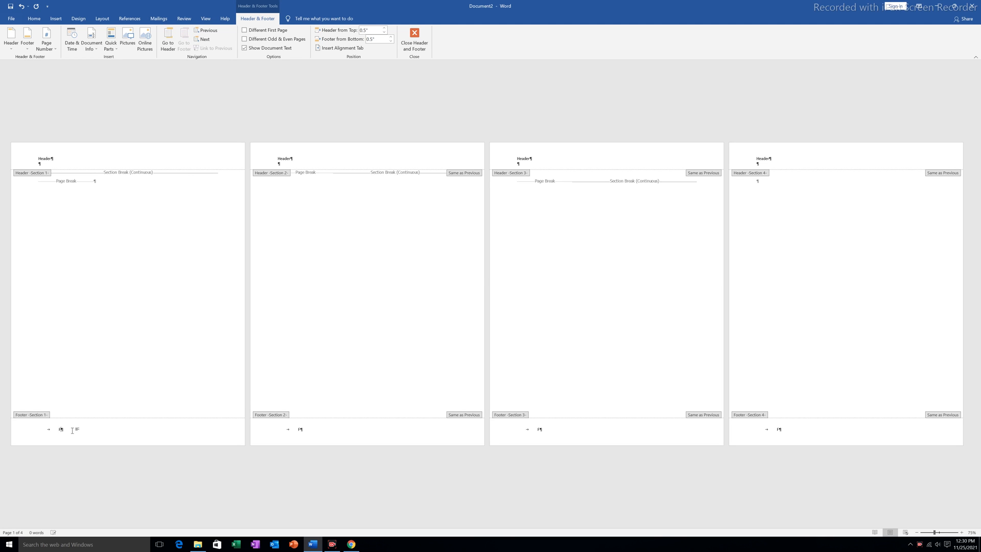
type("Footer")
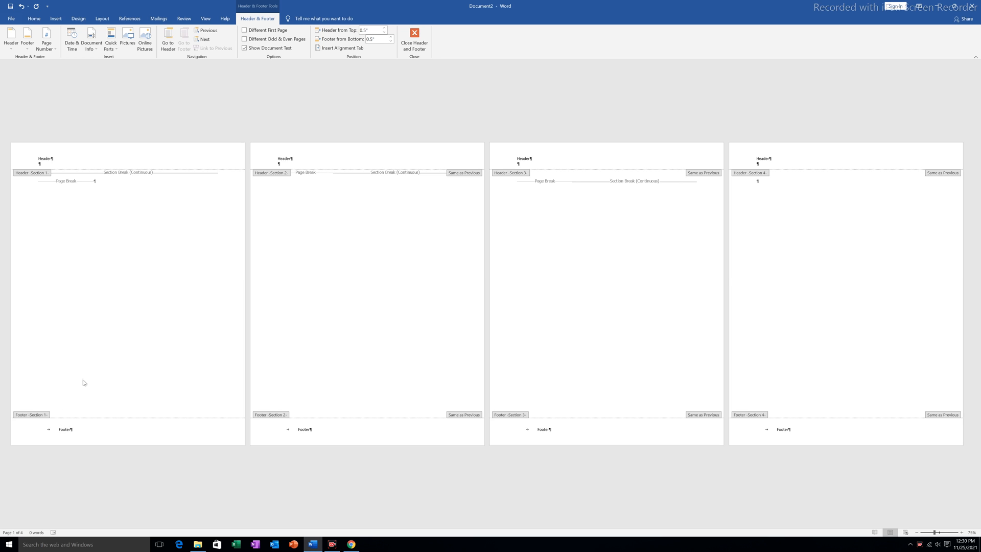
Close Header and Footer, leaving 'Header' and 'Footer' dimmed on every page
left_click(413, 39)
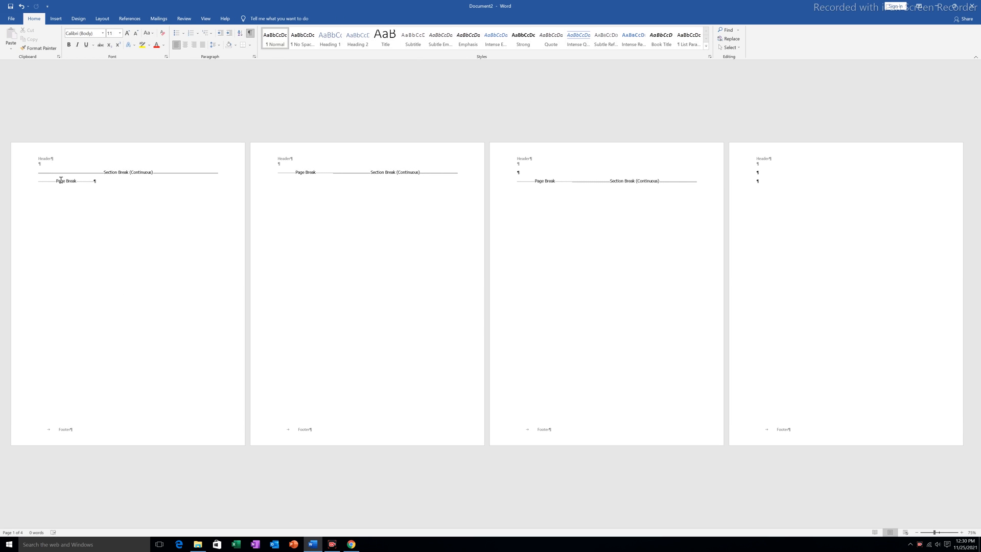
mouse_move(222, 381)
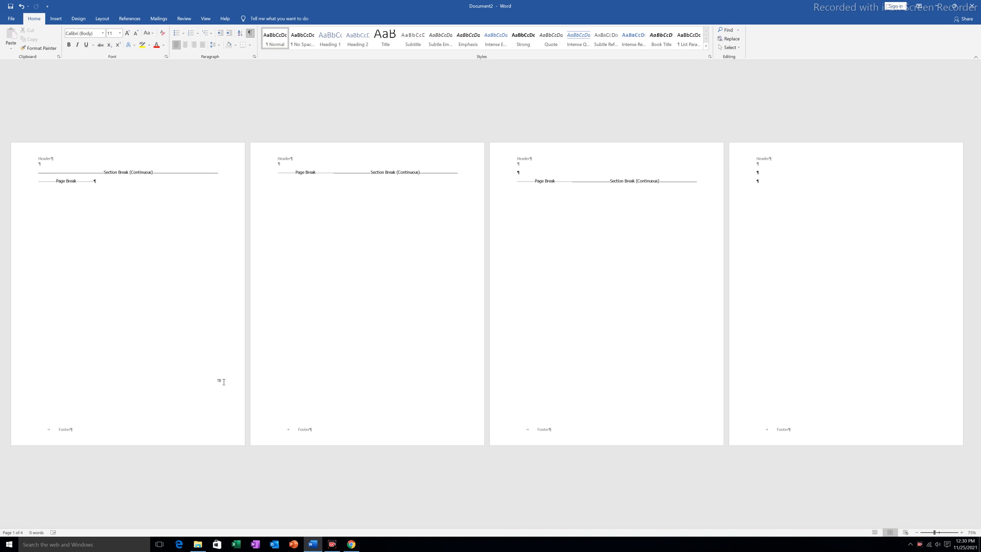
mouse_move(771, 427)
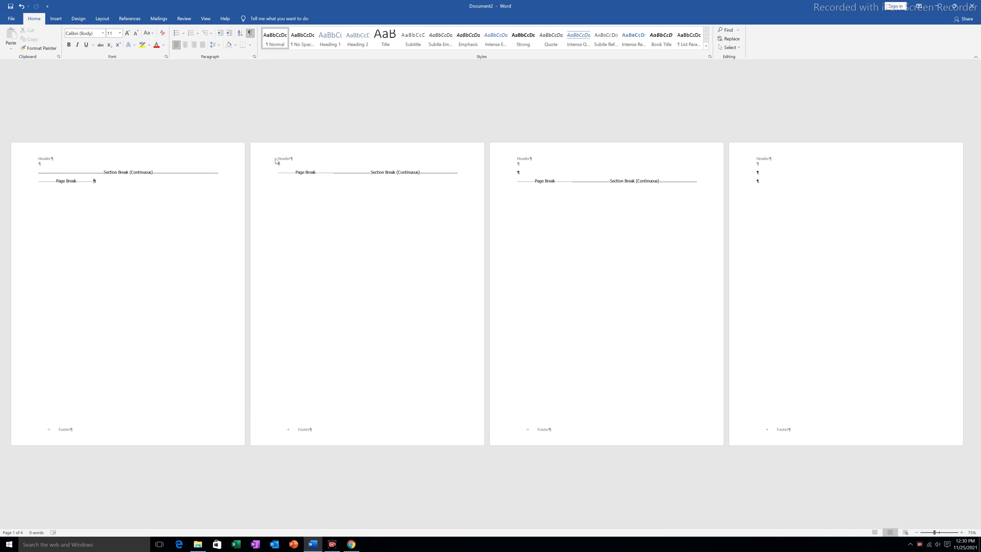
Reopen the page 2 header and turn off Link to Previous for its header and footer
double_click(284, 158)
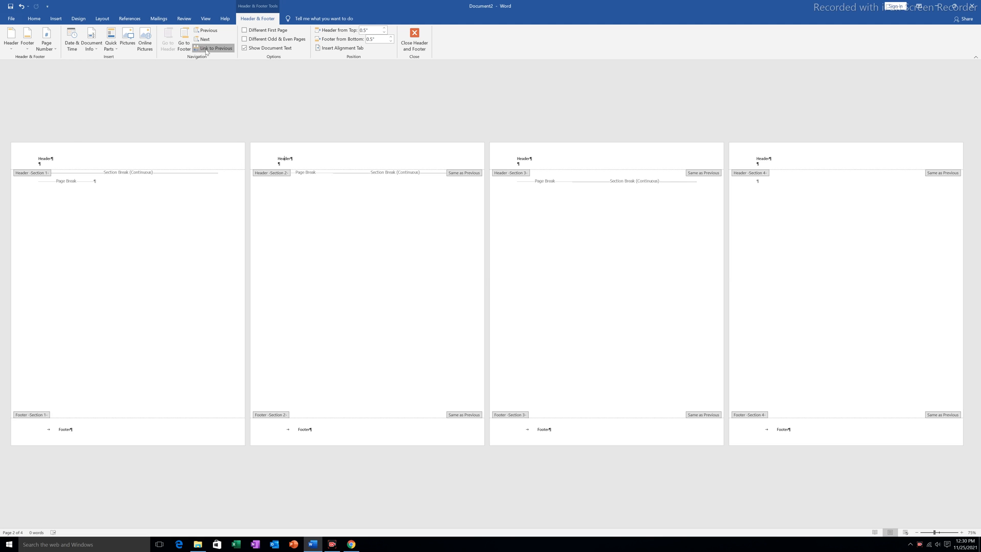
left_click(216, 48)
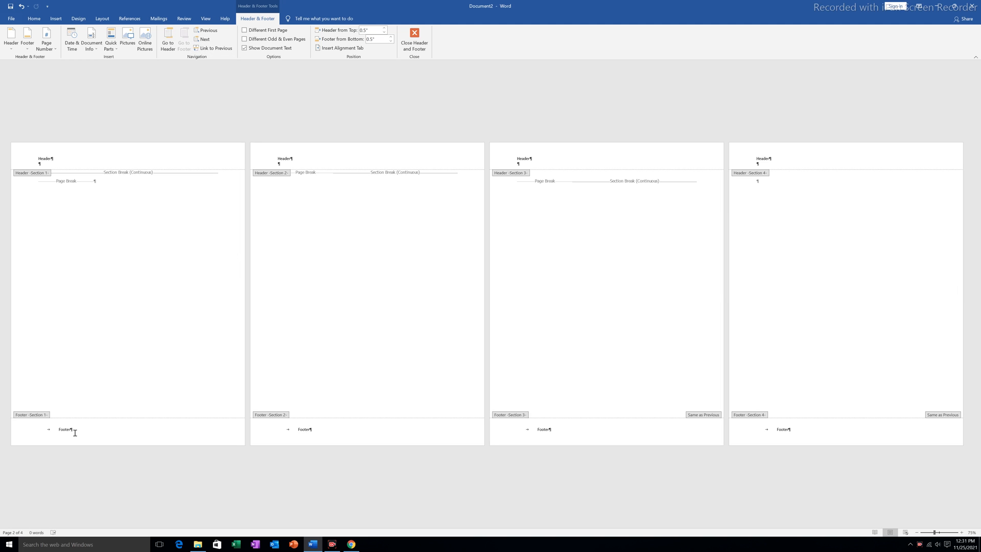
left_click(215, 48)
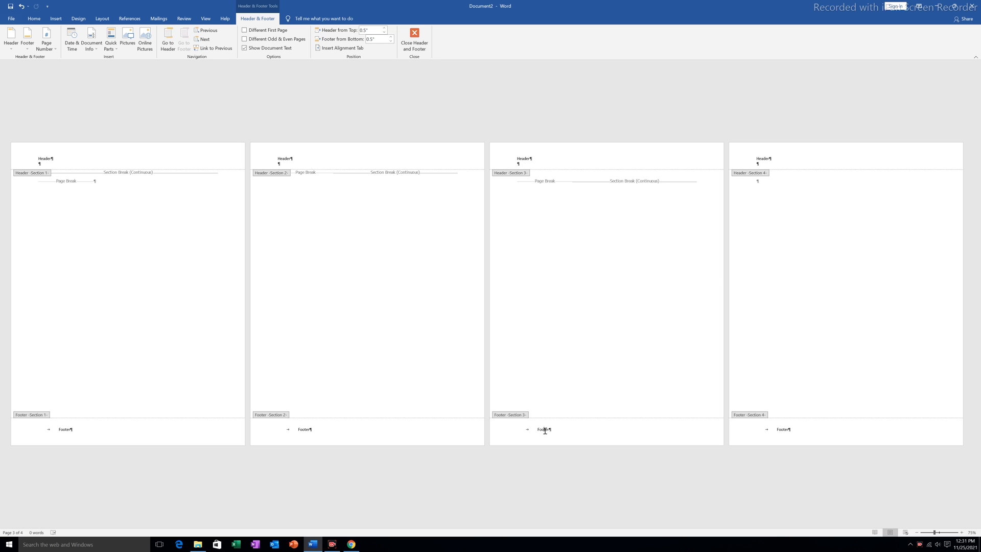
mouse_move(80, 165)
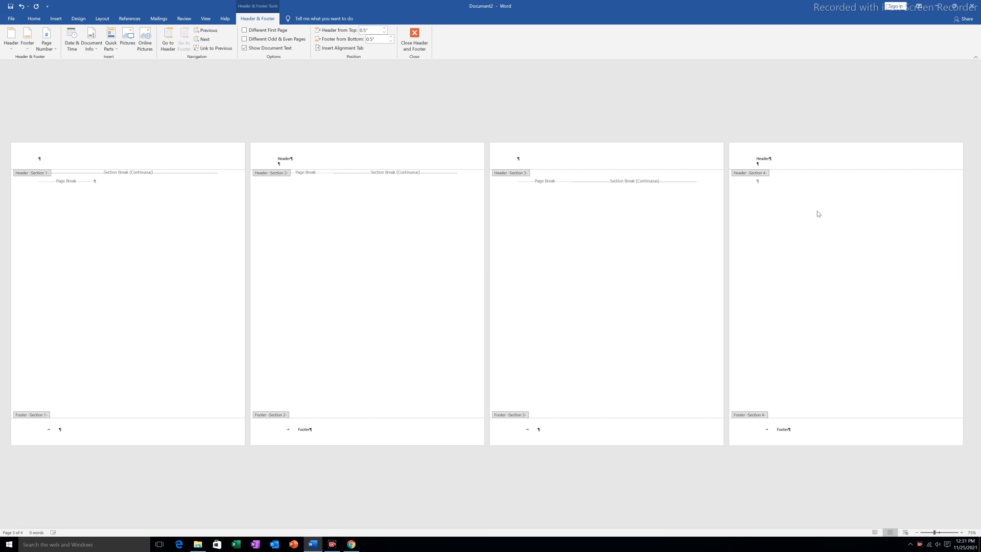
Close Header and Footer and hide the ¶ formatting marks
left_click(413, 39)
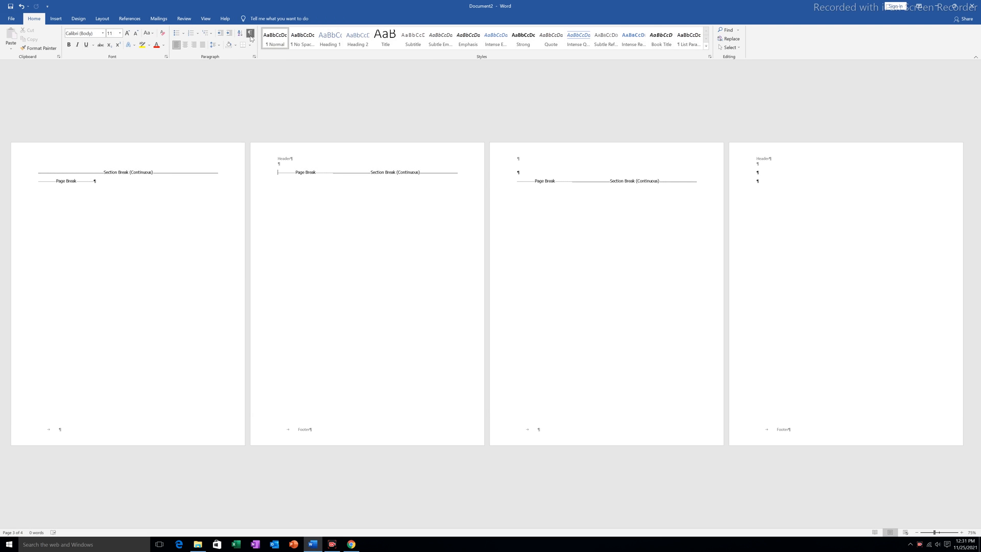
left_click(250, 34)
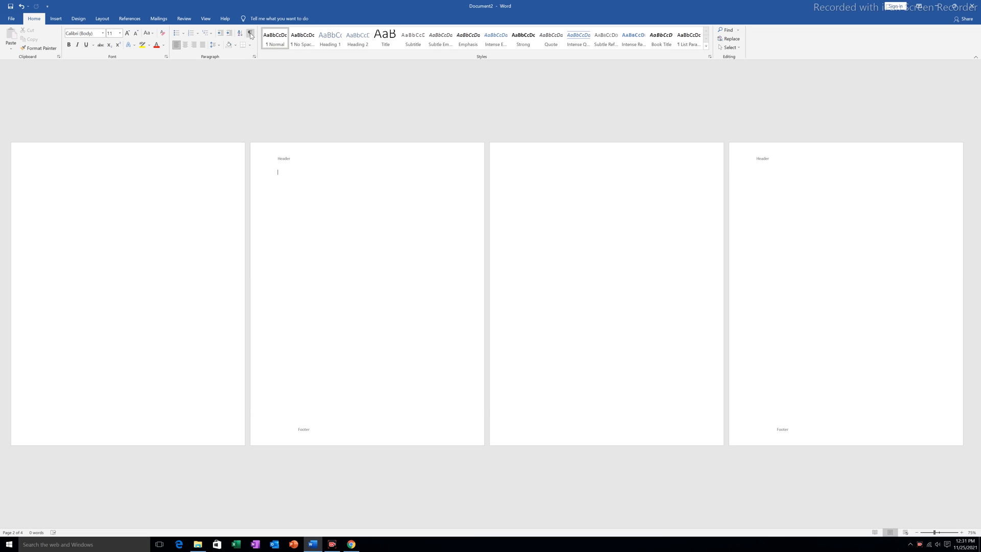
mouse_move(804, 189)
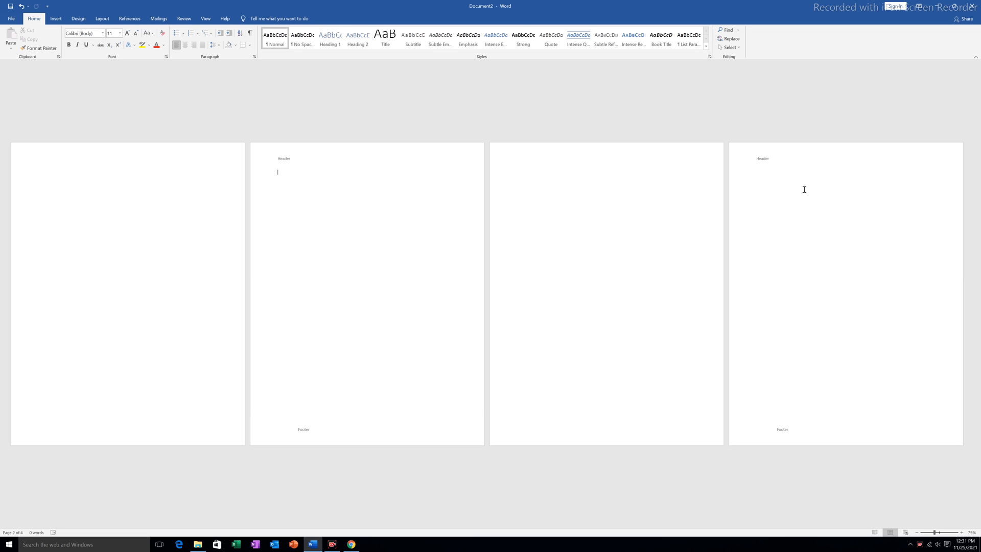
mouse_move(930, 280)
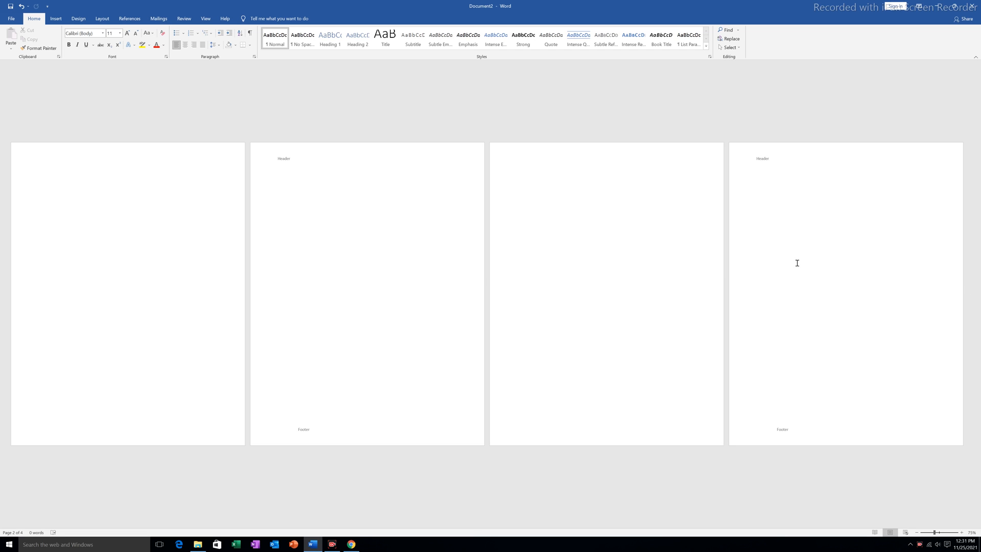
left_click(278, 172)
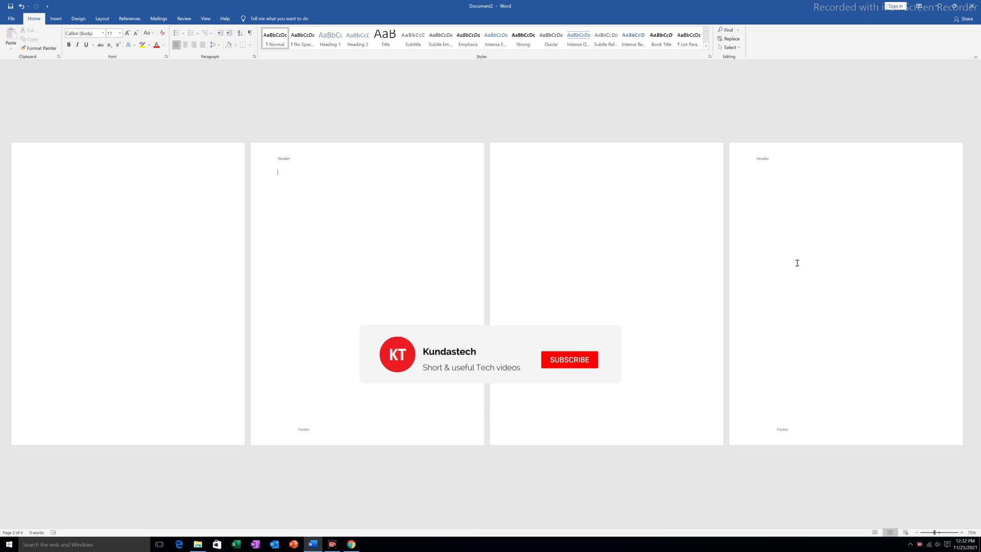
left_click(568, 359)
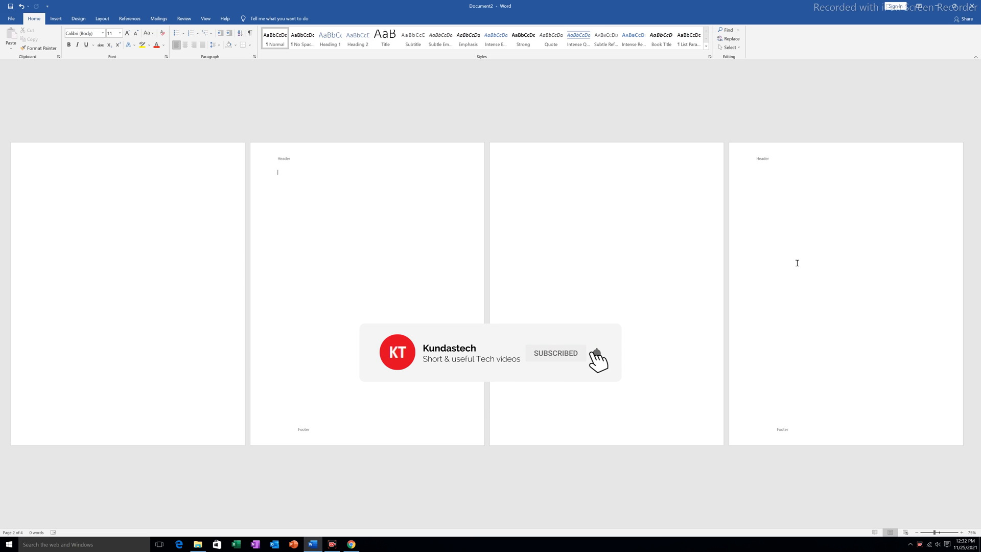